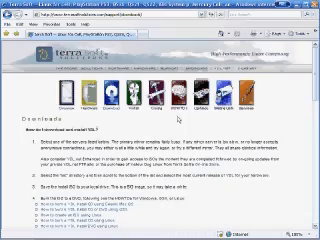
pyautogui.scroll(-3)
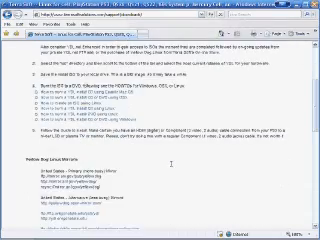
pyautogui.scroll(-3)
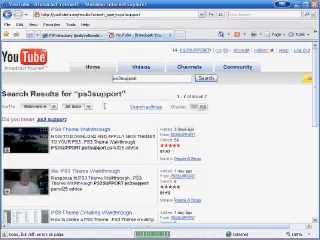
pyautogui.scroll(-3)
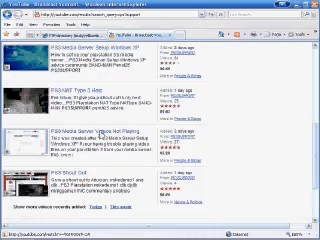